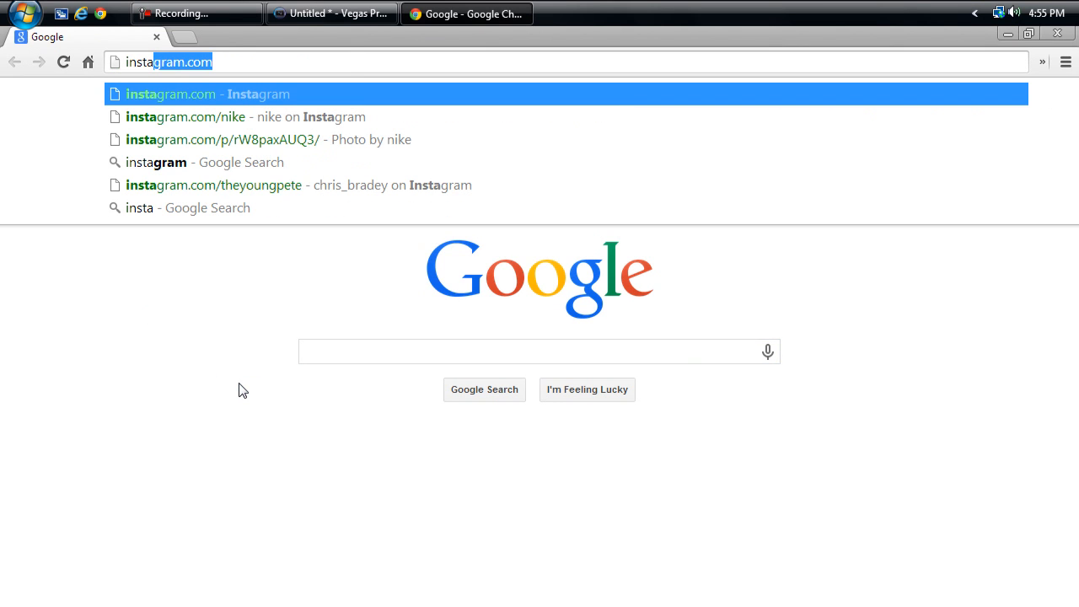
Go to nike's Instagram profile (instagram.com/nike) from the address bar suggestion.
click(184, 116)
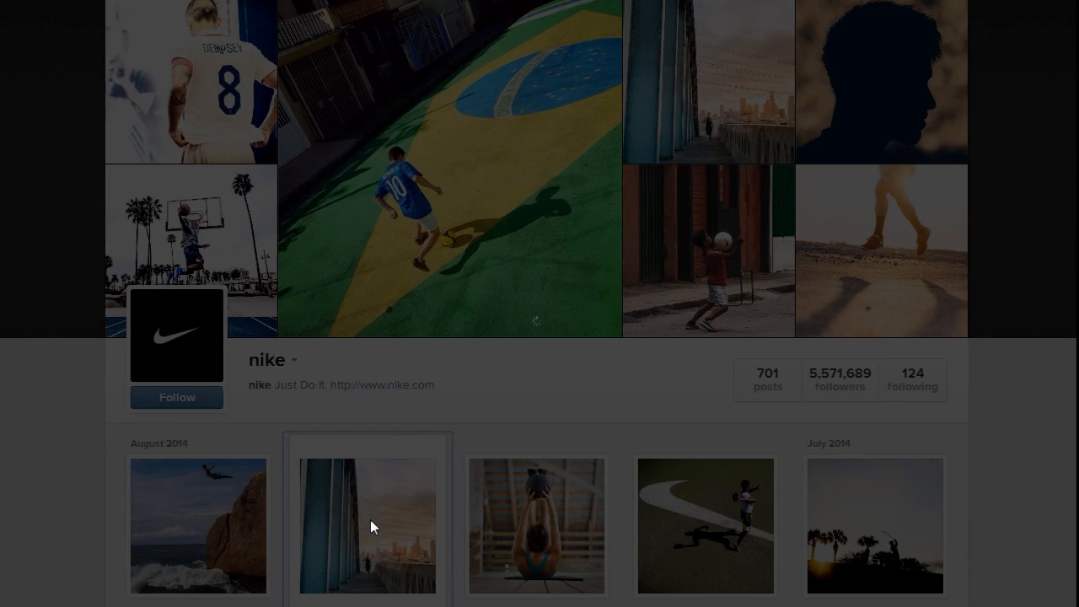
Open the Sixth Street Bridge photo and select the ?modal=true part of the address.
click(367, 526)
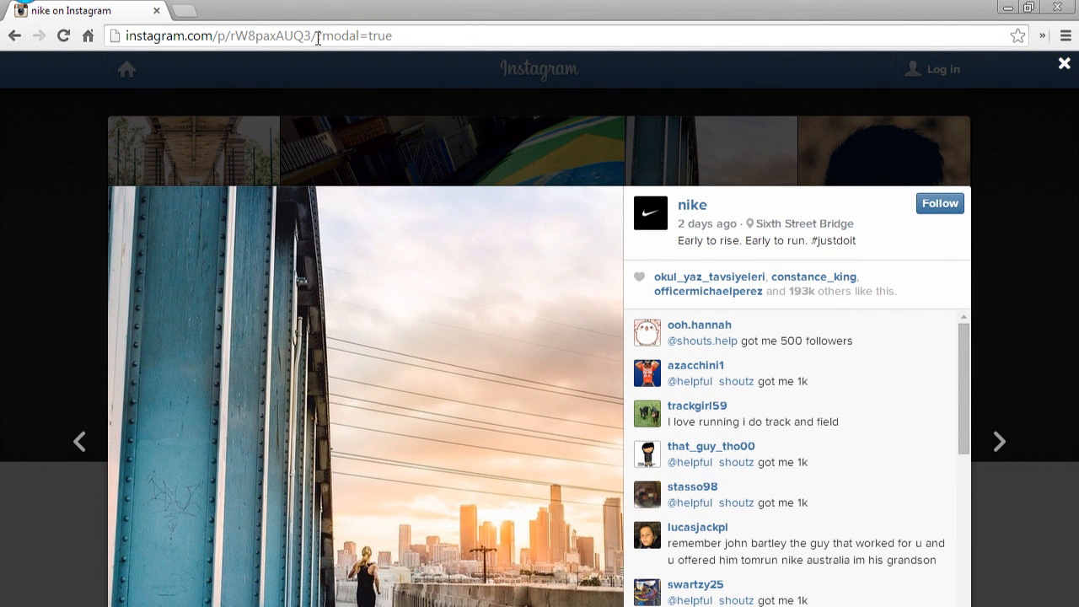
double_click(354, 35)
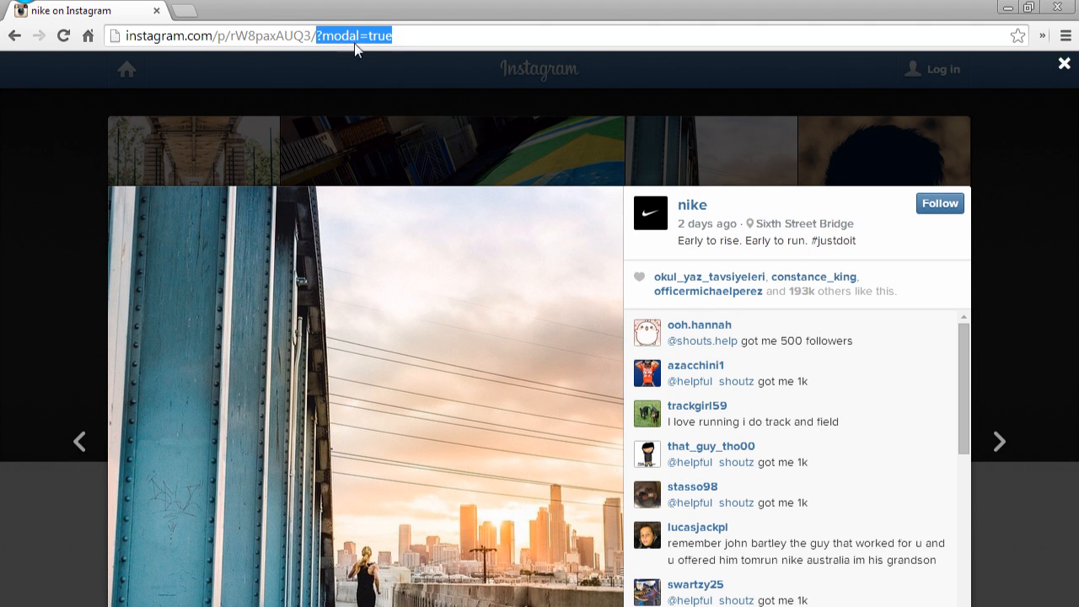
mouse_move(457, 137)
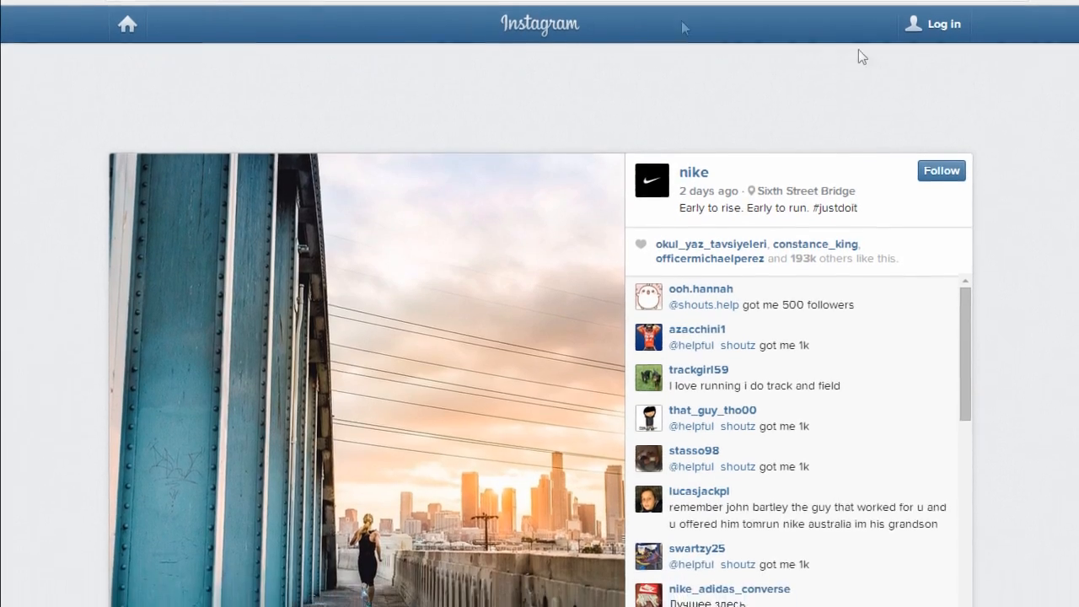
Inspect the bridge photo's page element to find its source image URL.
scroll(down, 3)
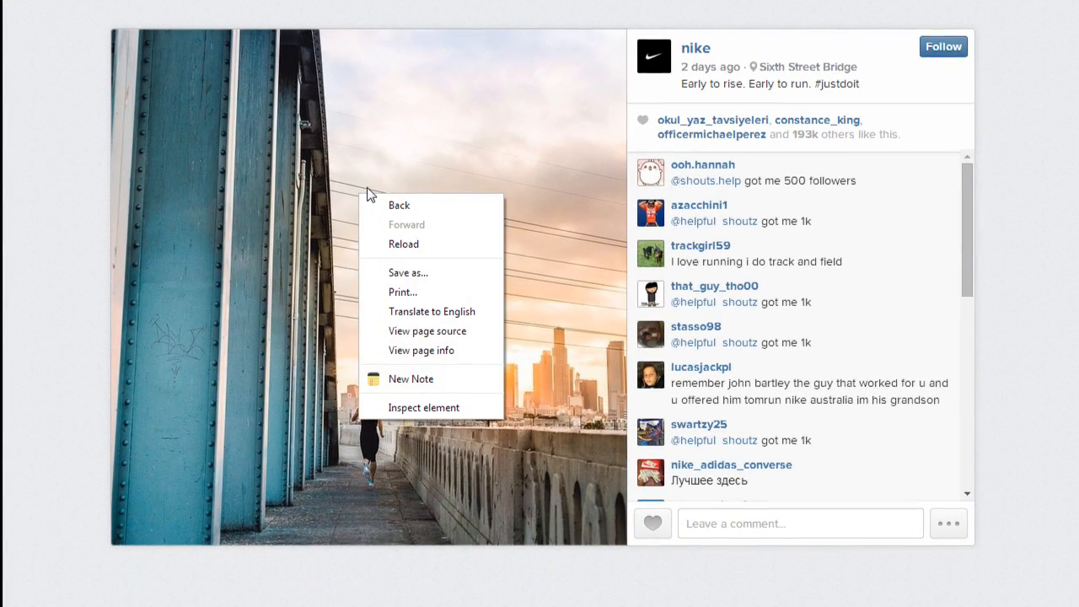
click(423, 407)
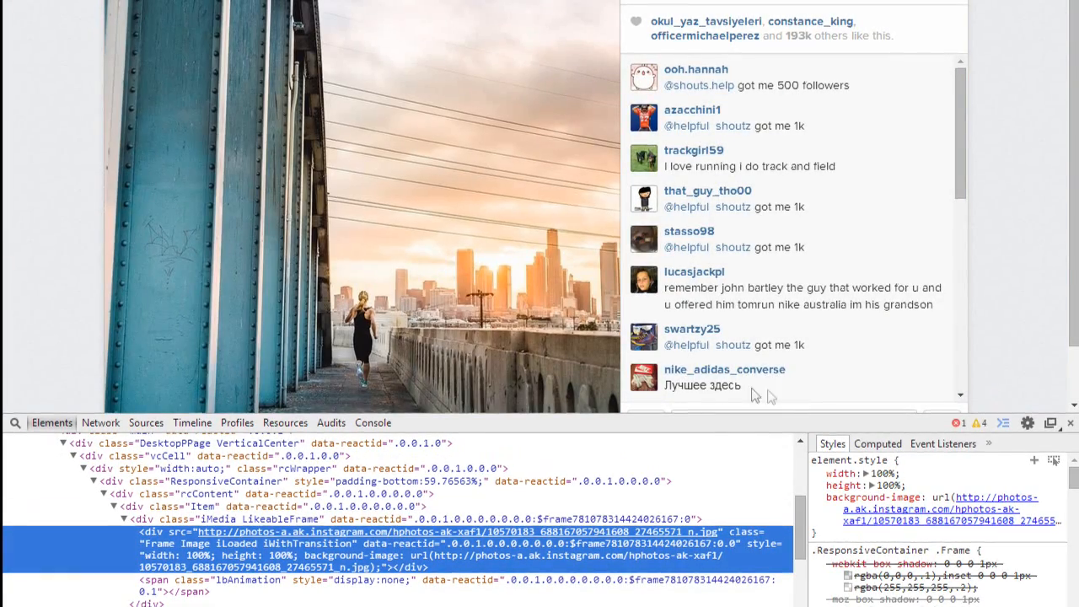
right_click(927, 510)
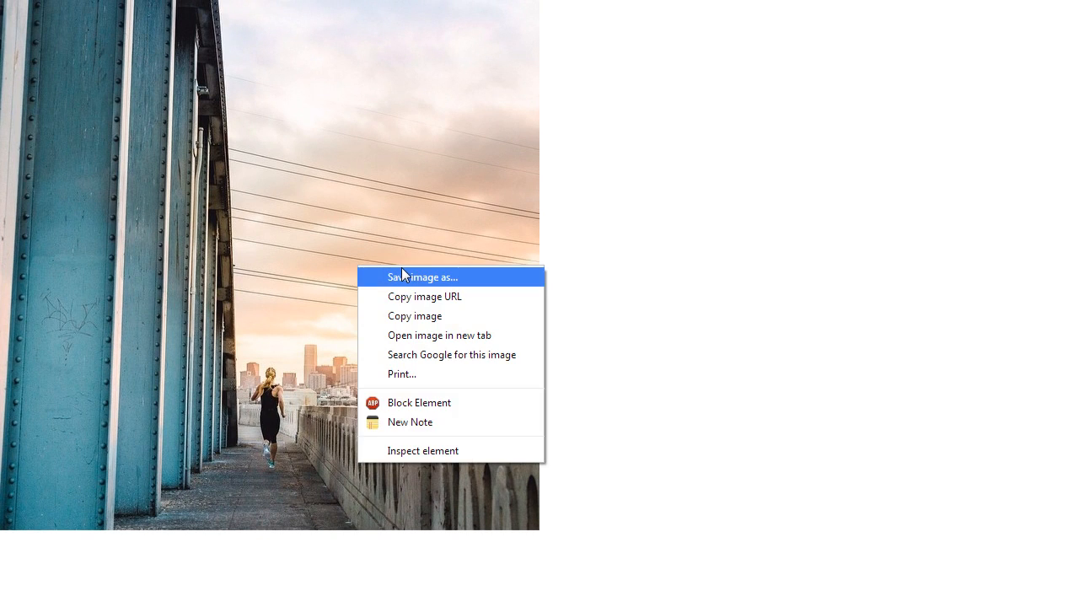
Choose Save image as on the full-size bridge photo to save it to the Desktop.
click(421, 277)
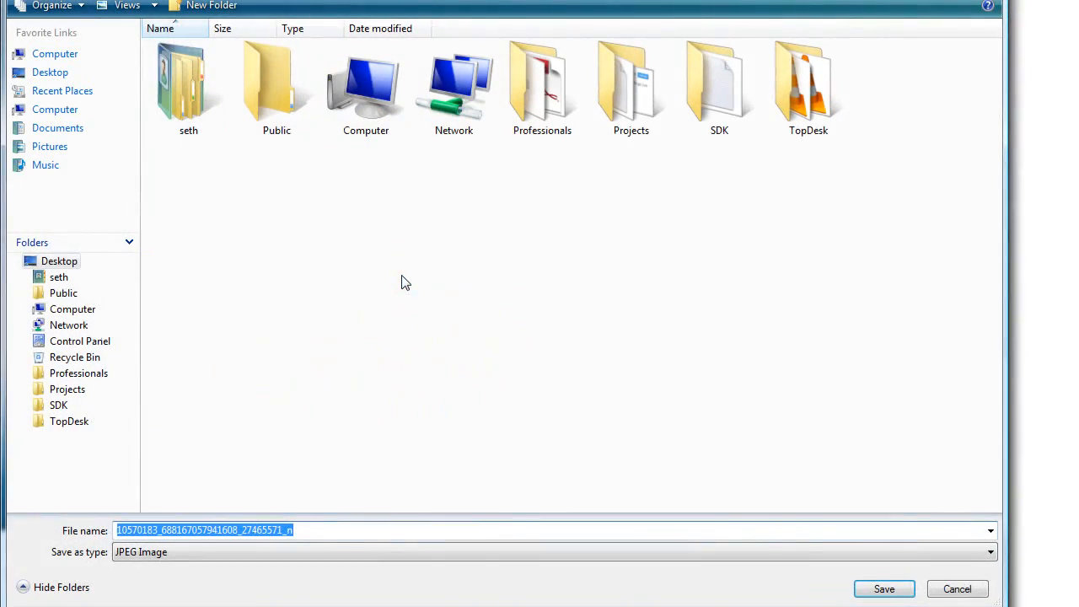